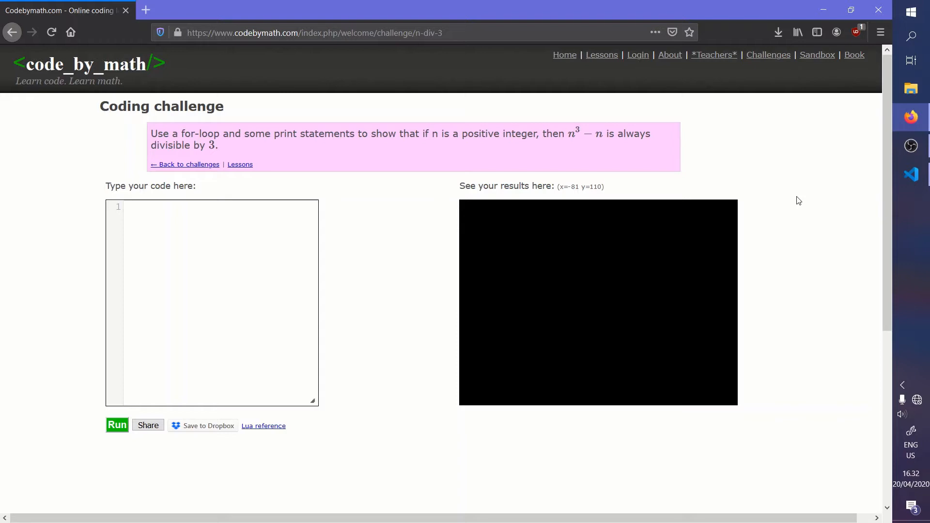
{"action": "mouse_move", "coordinate": [628, 174]}
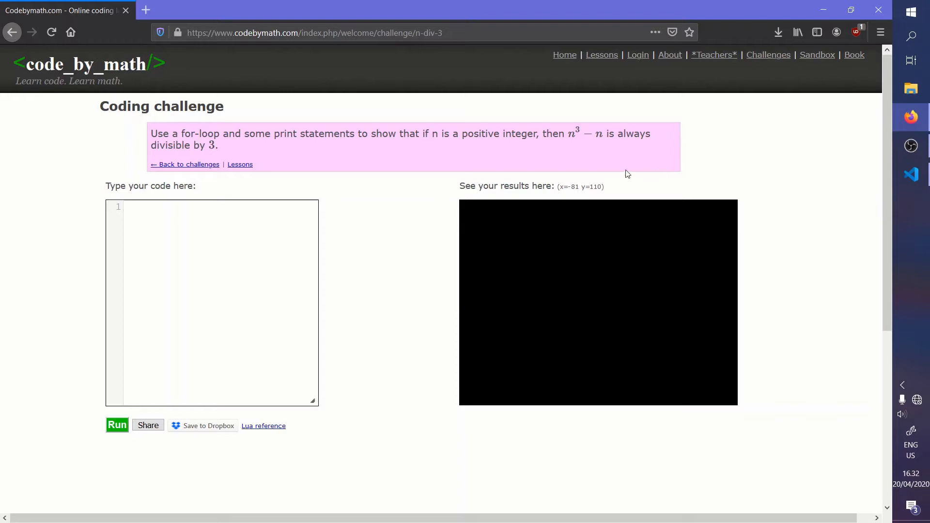
{"action": "mouse_move", "coordinate": [576, 155]}
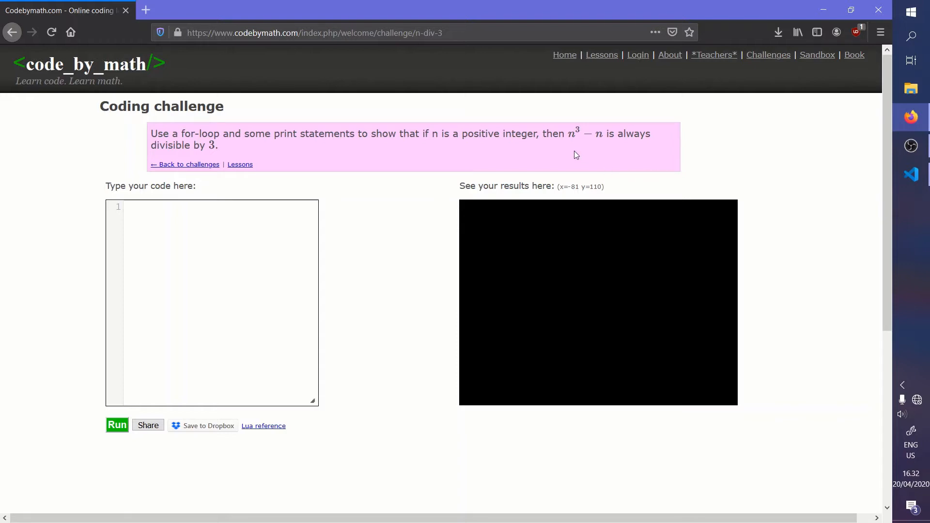
{"action": "mouse_move", "coordinate": [582, 149]}
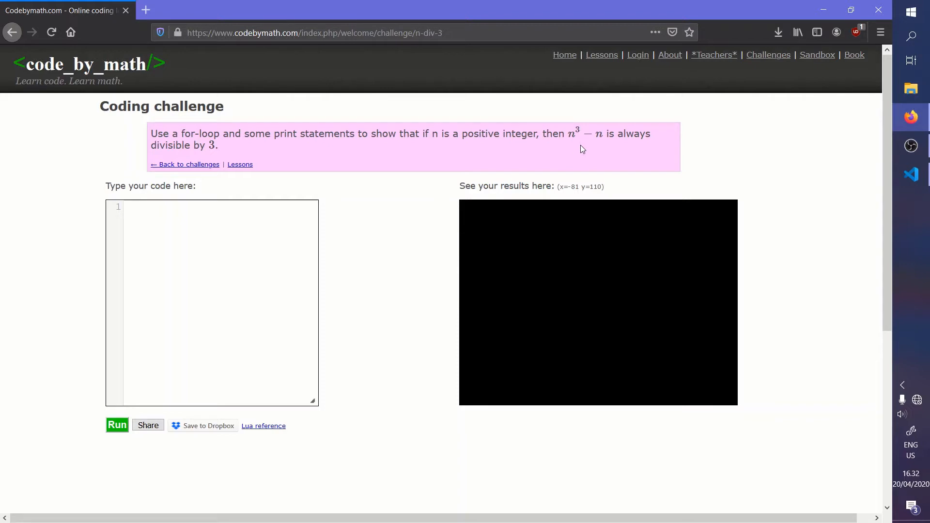
{"action": "mouse_move", "coordinate": [559, 159]}
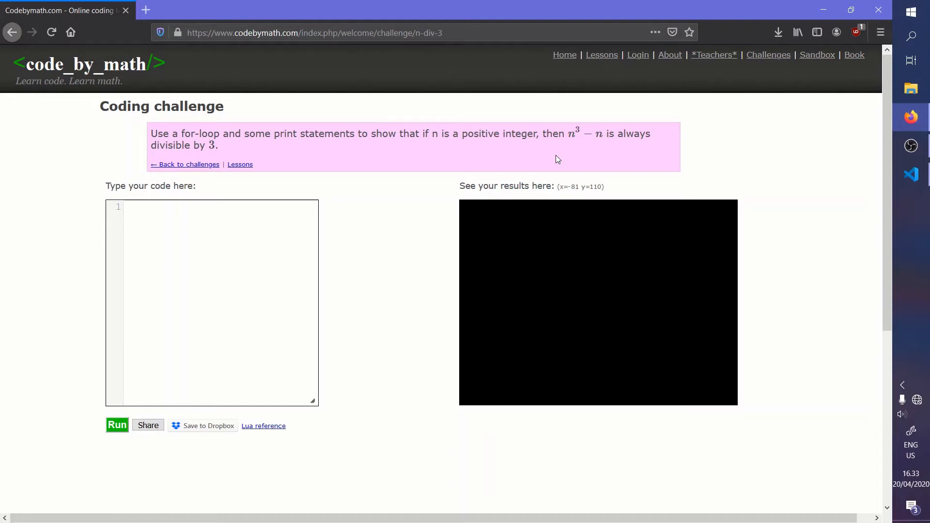
Step: Switch to VS Code and write sum = 0 followed by a for loop over range(1,101)
{"action": "key", "text": "alt+tab"}
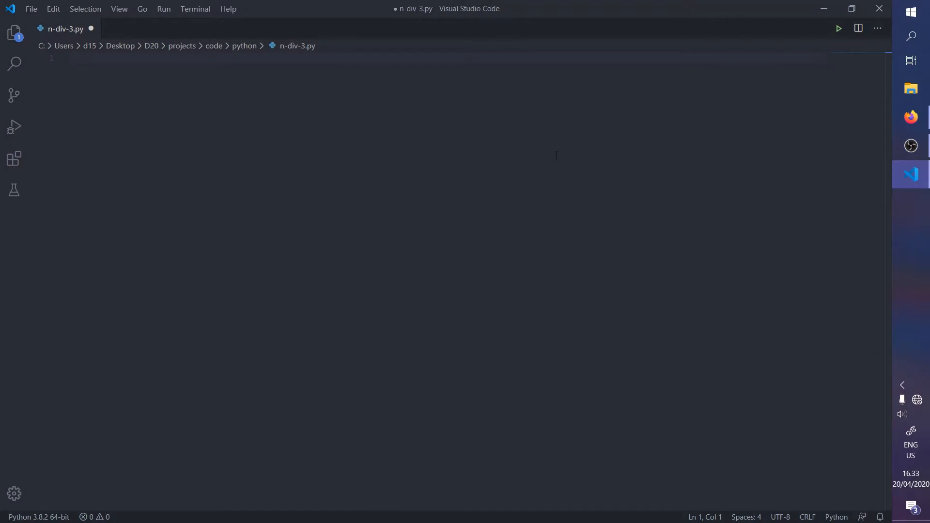
{"action": "type", "text": "sum = 0"}
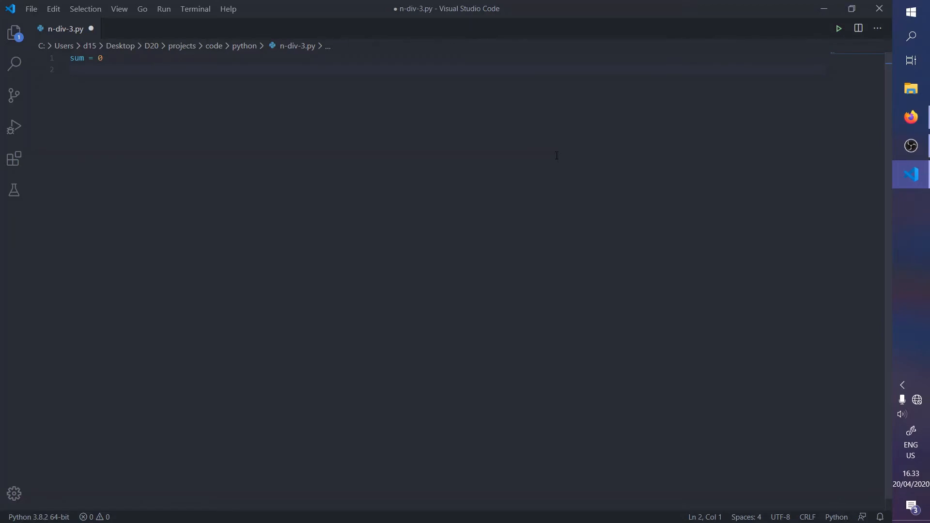
{"action": "type", "text": "f"}
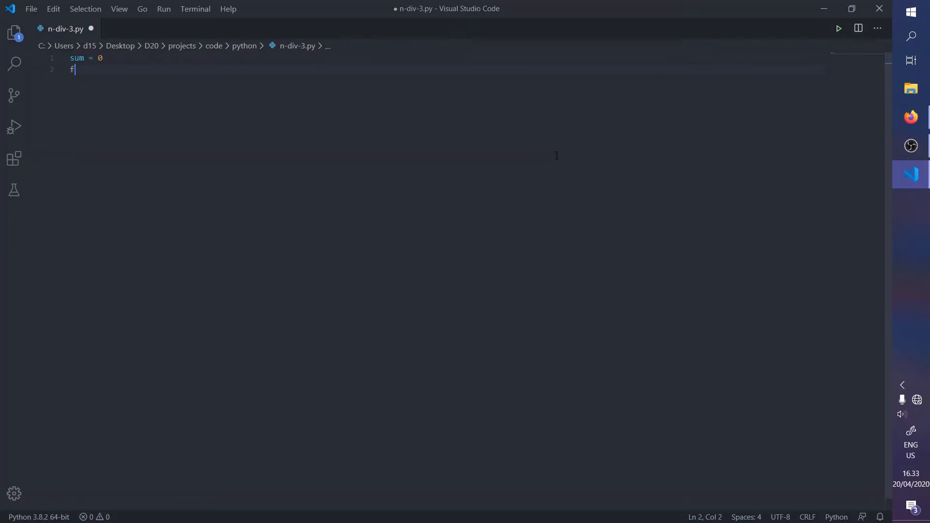
{"action": "type", "text": "or n"}
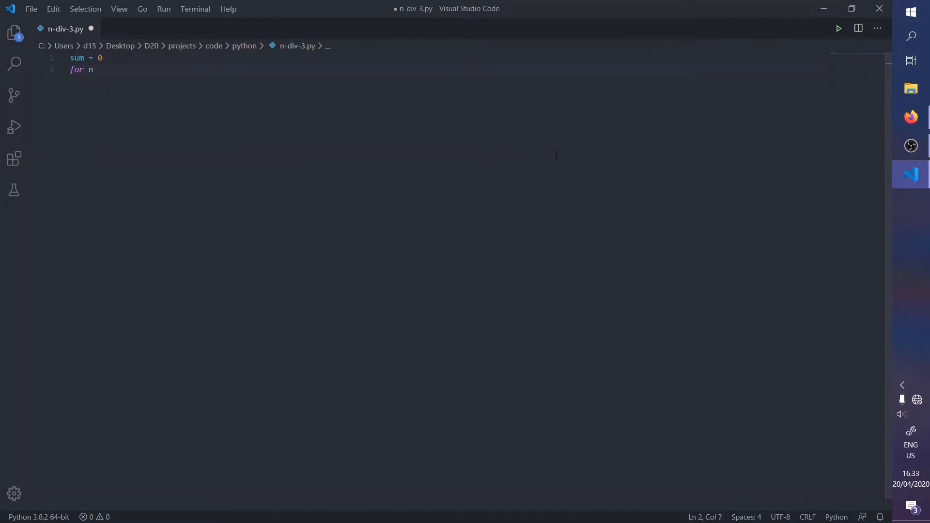
{"action": "type", "text": "in range()"}
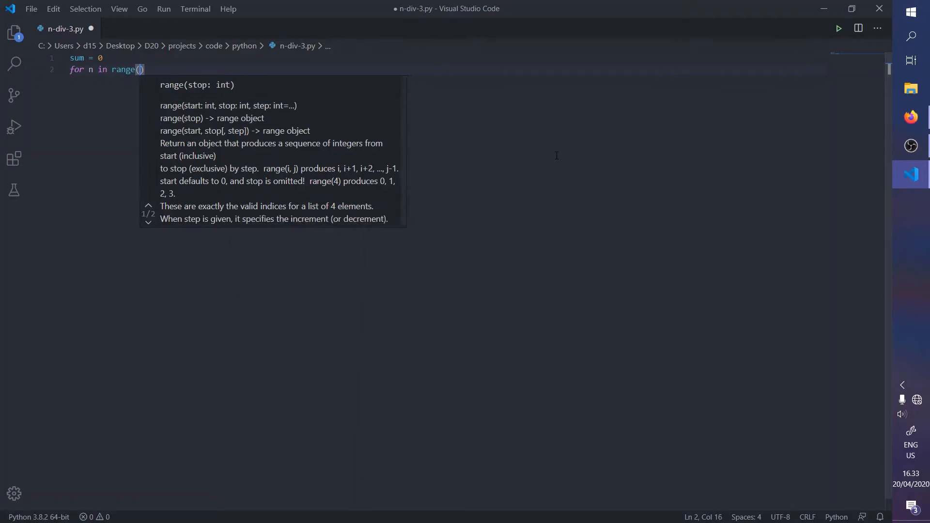
{"action": "type", "text": "1,99):"}
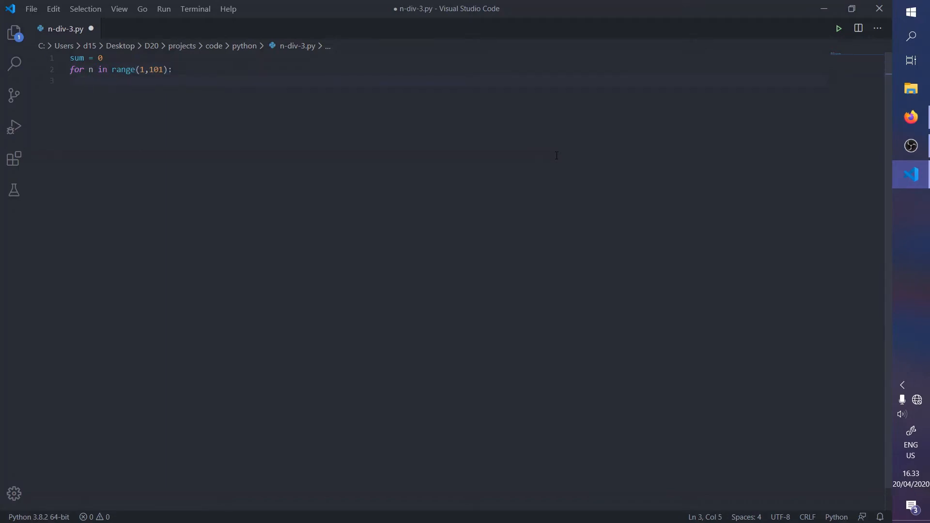
Step: Inside the loop assign sum = n**3 - n
{"action": "type", "text": "sum"}
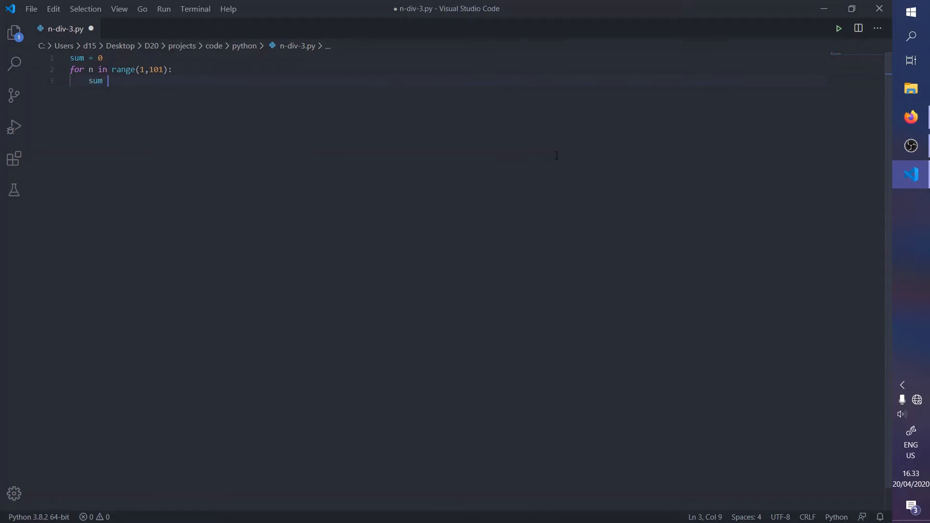
{"action": "type", "text": "= n"}
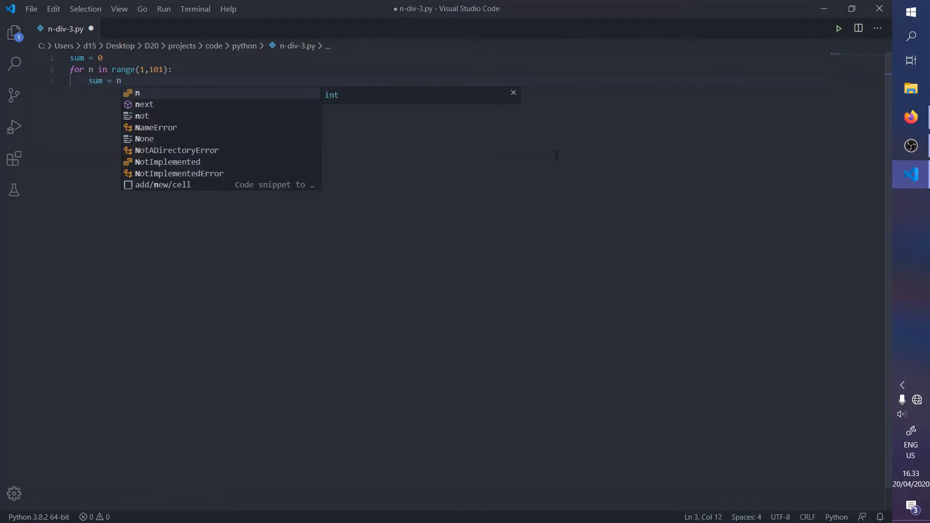
{"action": "type", "text": "**3"}
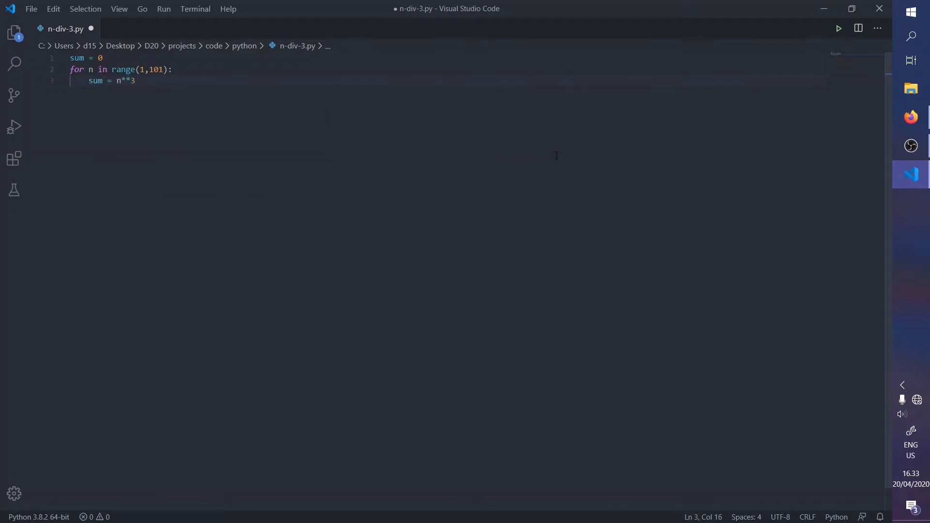
{"action": "type", "text": "- n"}
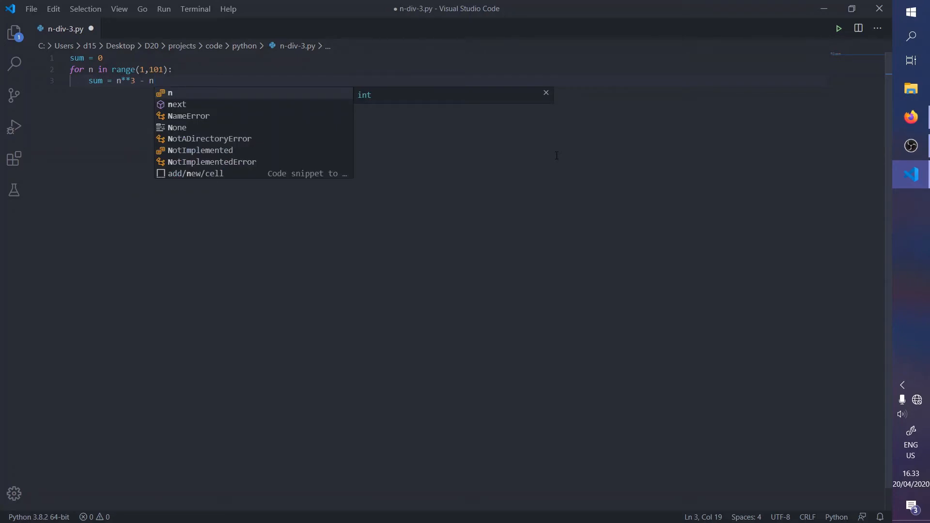
Step: Add the condition if sum % 3 == 0: inside the loop
{"action": "key", "text": "Enter"}
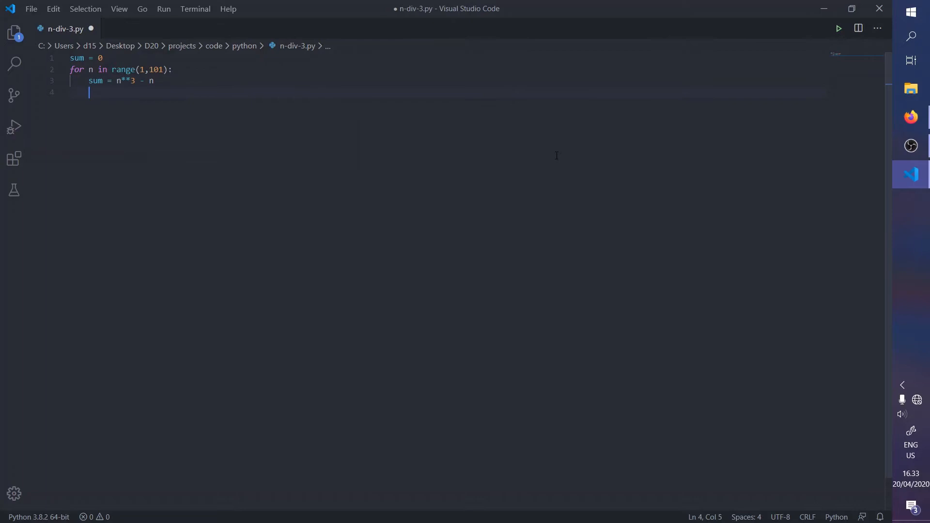
{"action": "type", "text": "if"}
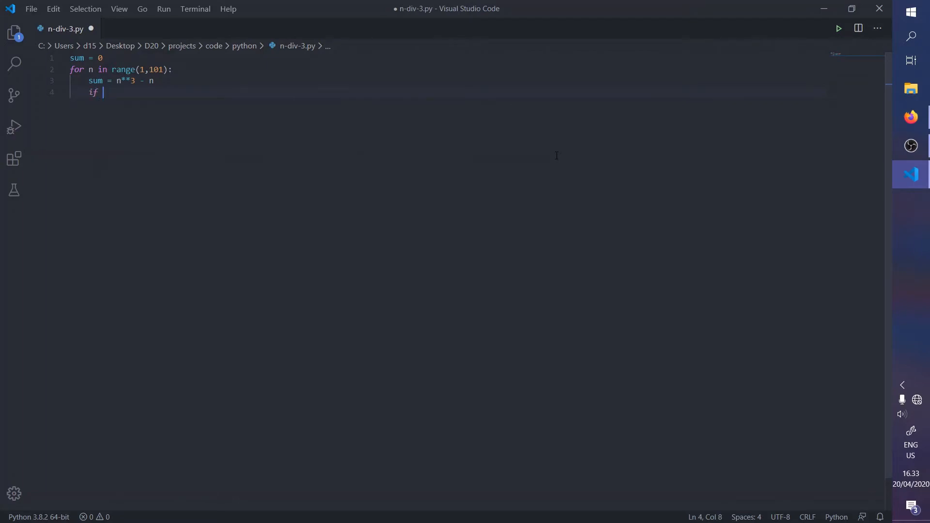
{"action": "type", "text": "sum %"}
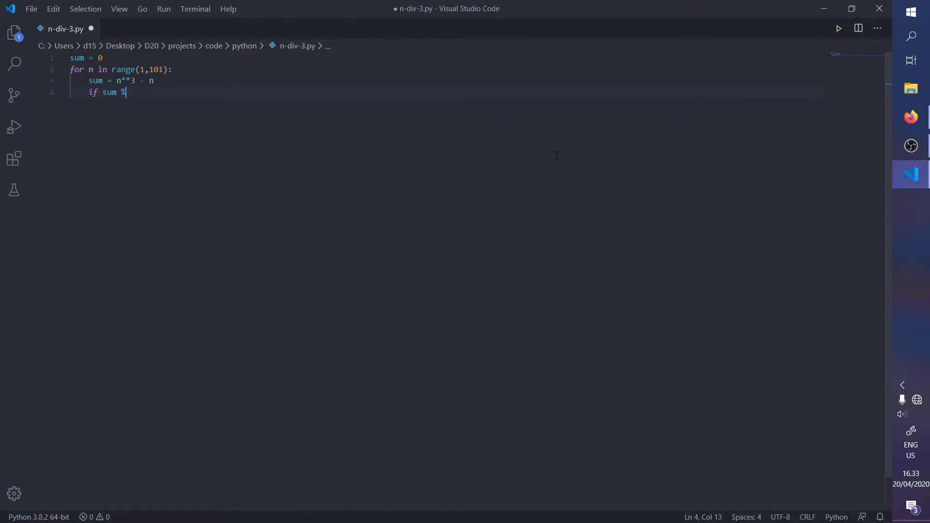
{"action": "type", "text": "3"}
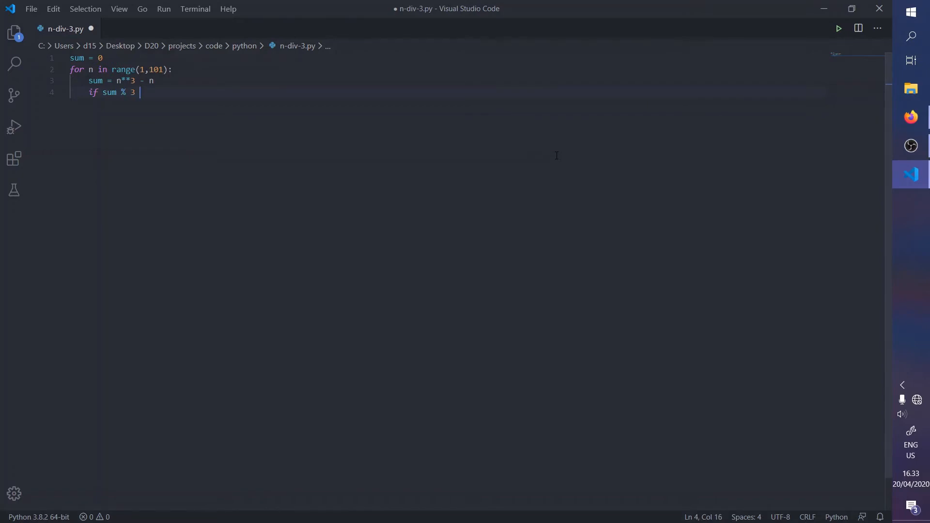
{"action": "type", "text": "== 0:"}
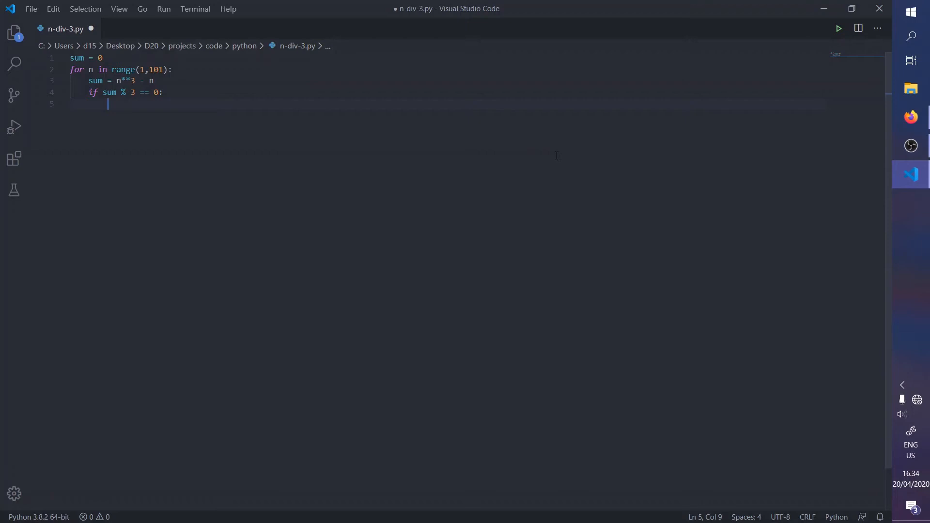
Step: Print str(sum) + " is divisible by 3." under the if branch
{"action": "type", "text": "print(s"}
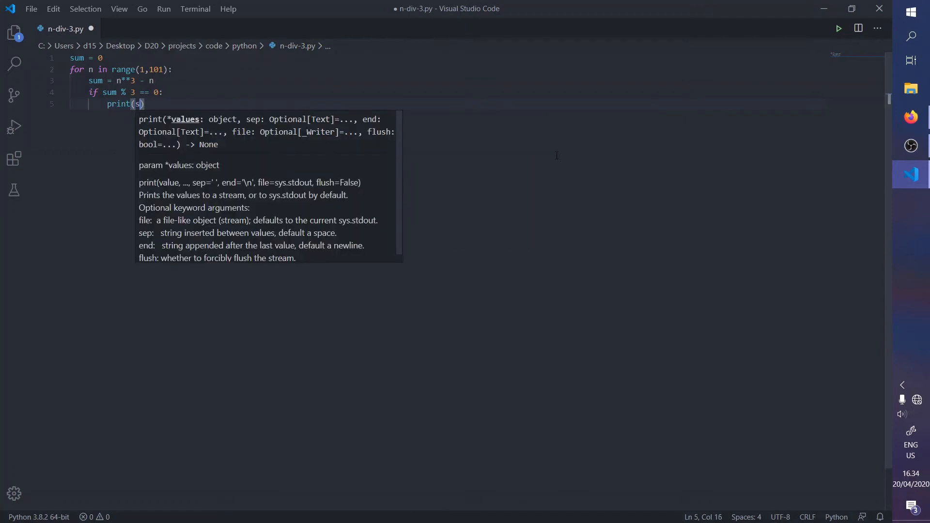
{"action": "type", "text": "str("}
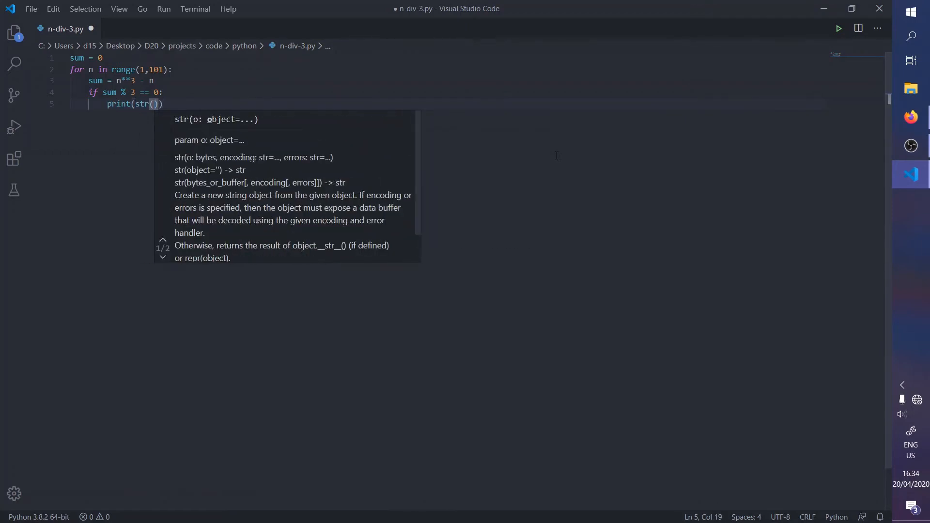
{"action": "type", "text": "sum"}
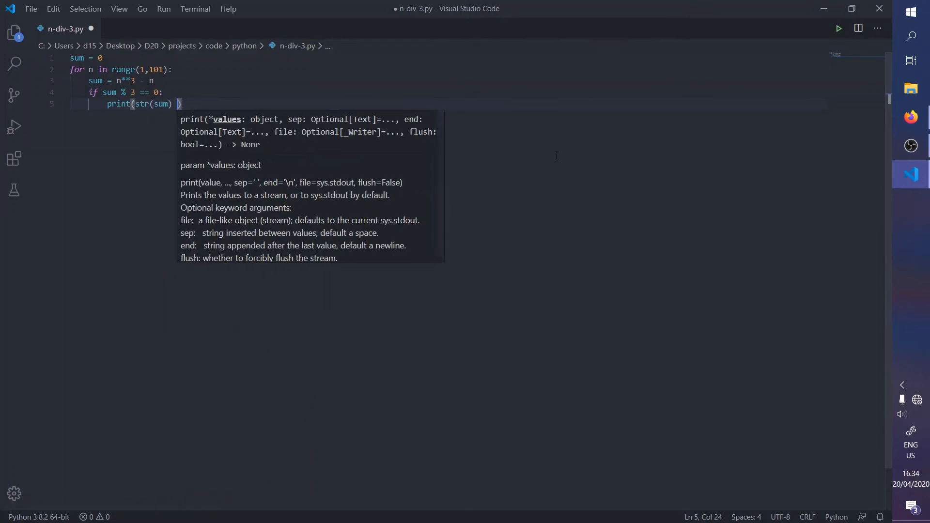
{"action": "type", "text": "+ \" is \""}
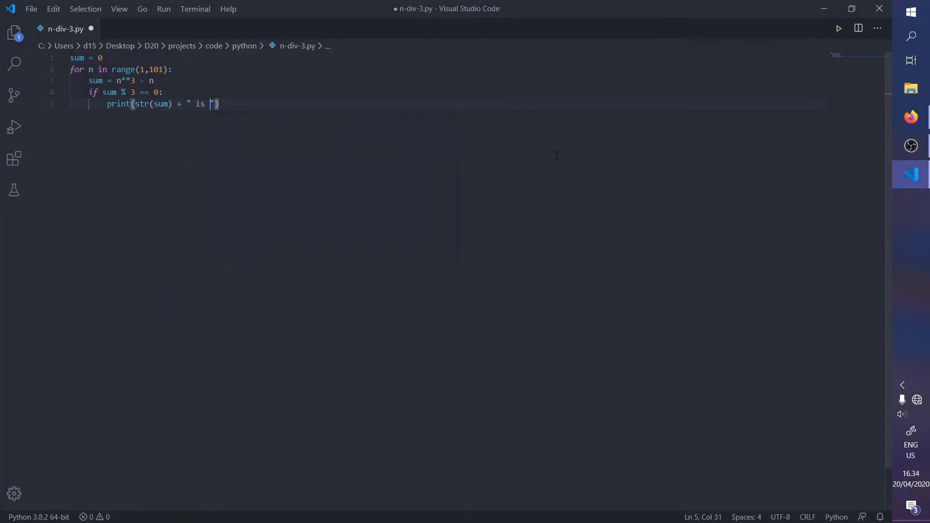
{"action": "type", "text": "divisible by 3."}
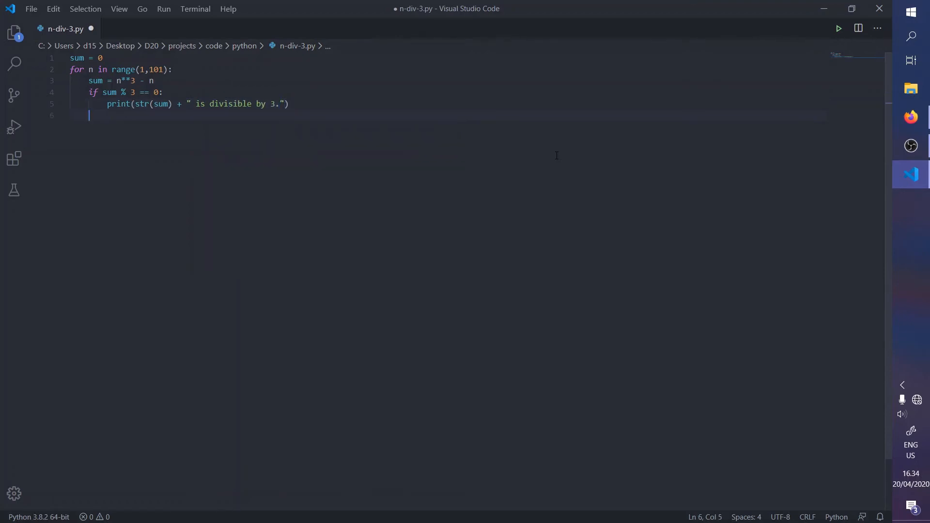
Step: Add an else branch printing str(sum) + " is not divisible by 3." and run the script
{"action": "type", "text": "else:"}
{"action": "type", "text": "print"}
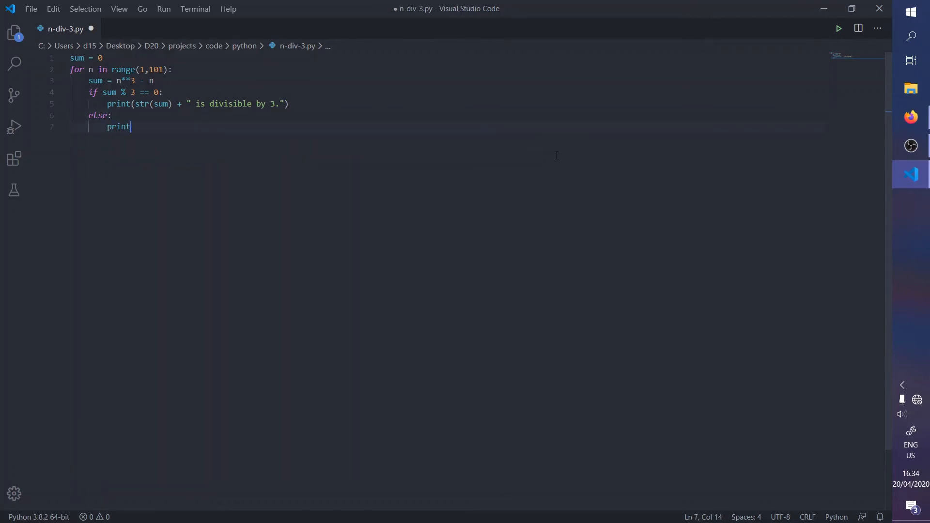
{"action": "type", "text": "(s"}
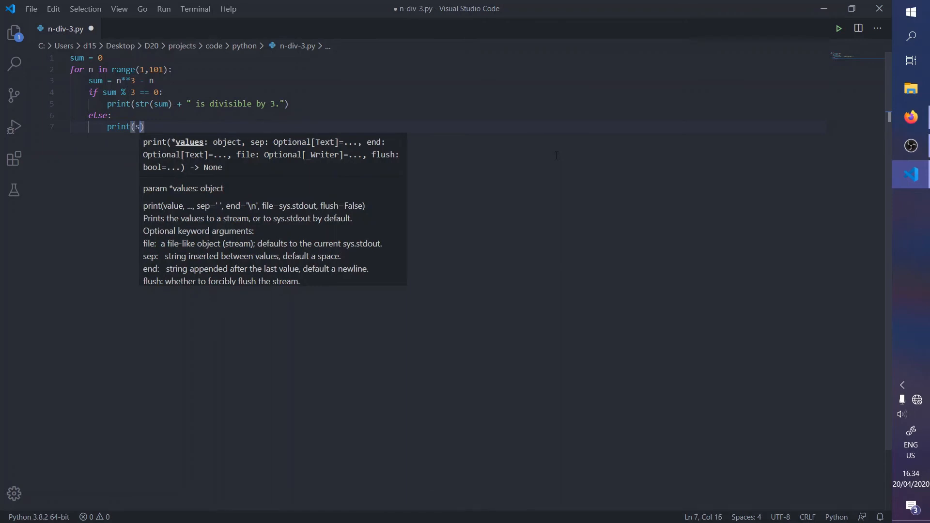
{"action": "type", "text": "tr(sum)"}
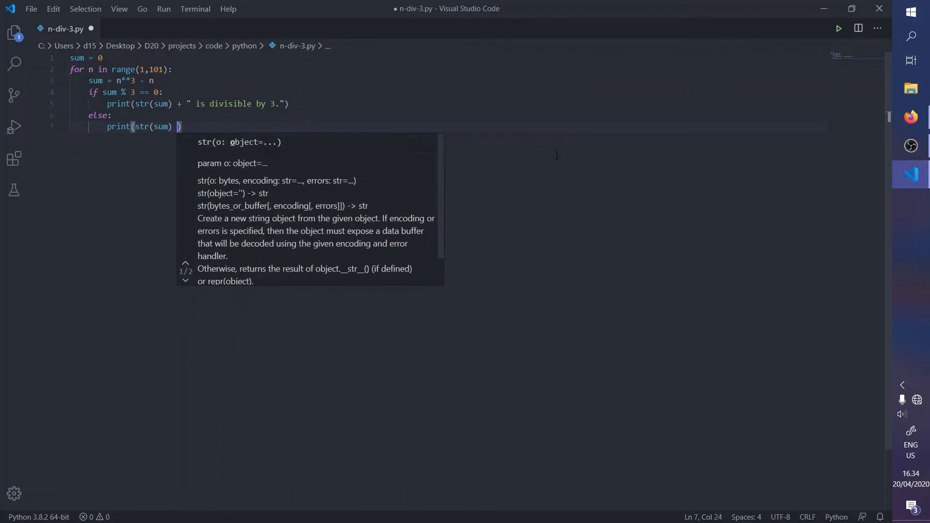
{"action": "type", "text": "+ \" is"}
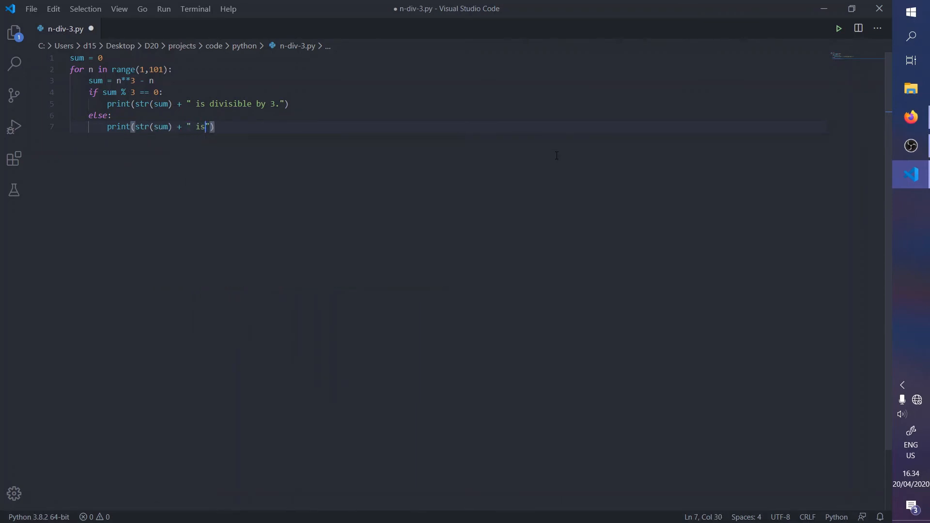
{"action": "type", "text": "not divisible by 3."}
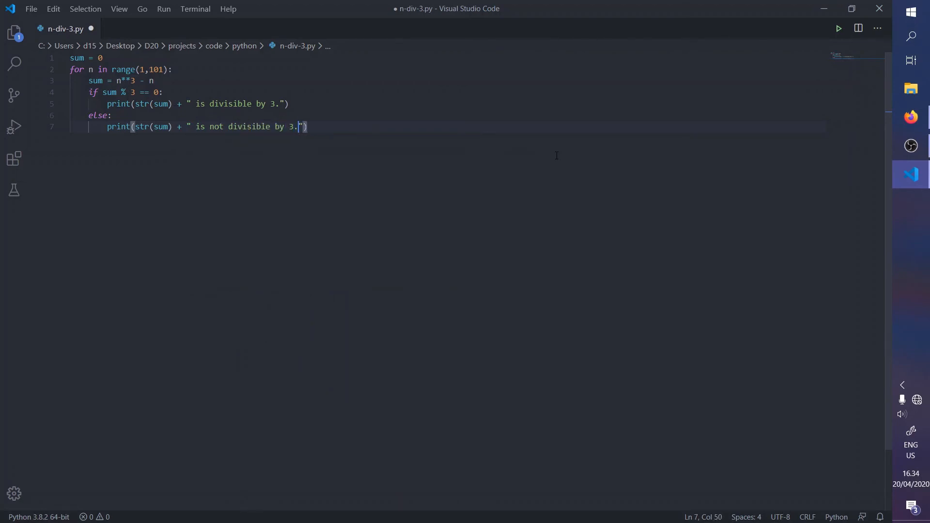
{"action": "key", "text": "Enter"}
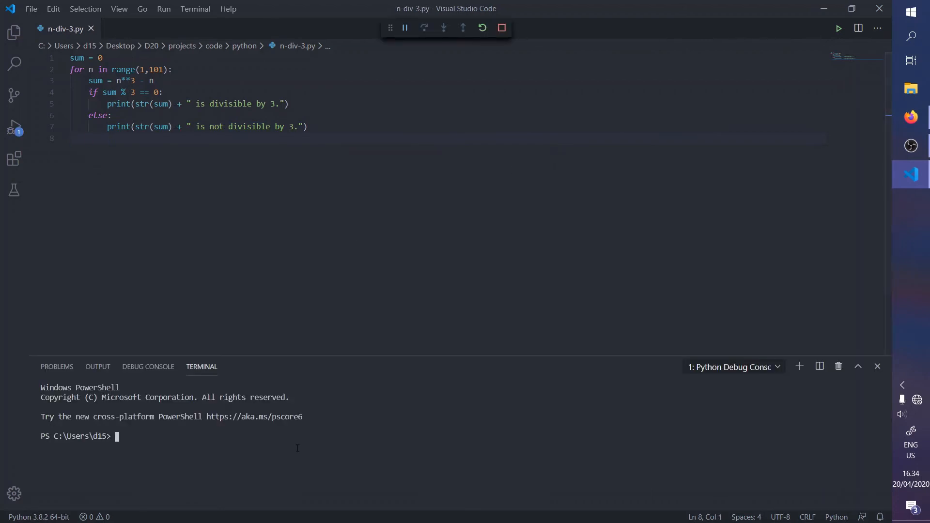
Step: Let the run finish, the terminal listing every value up to 999900 as divisible by 3
{"action": "left_click", "coordinate": [839, 28]}
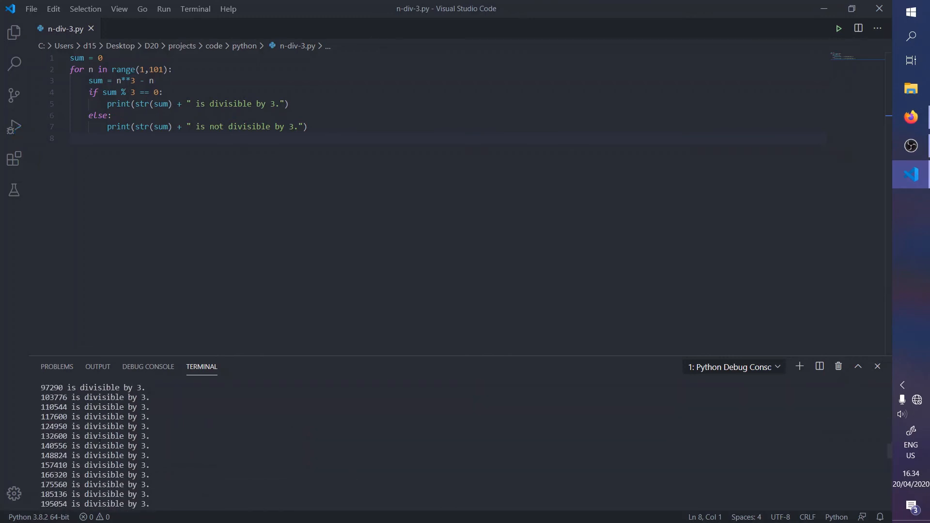
{"action": "left_click", "coordinate": [838, 28]}
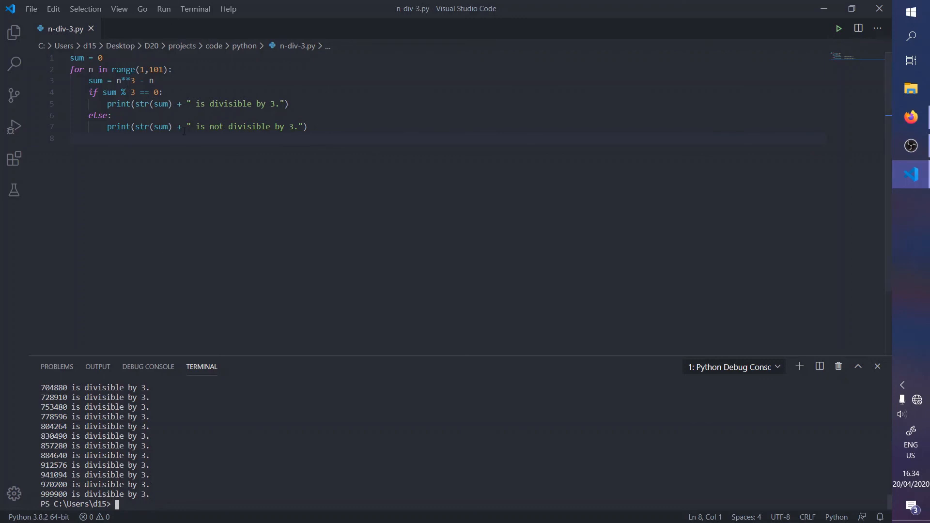
{"action": "scroll", "scroll_direction": "up", "scroll_amount": 3}
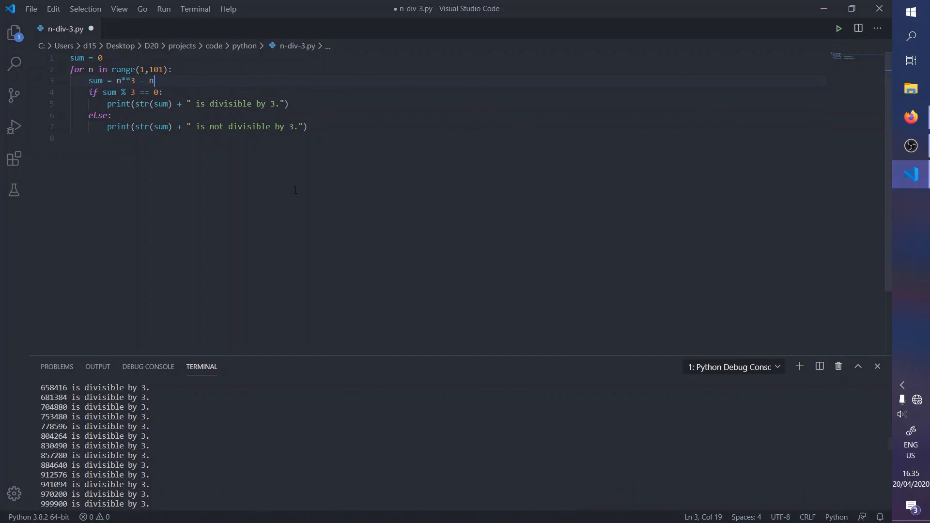
{"action": "mouse_move", "coordinate": [255, 198]}
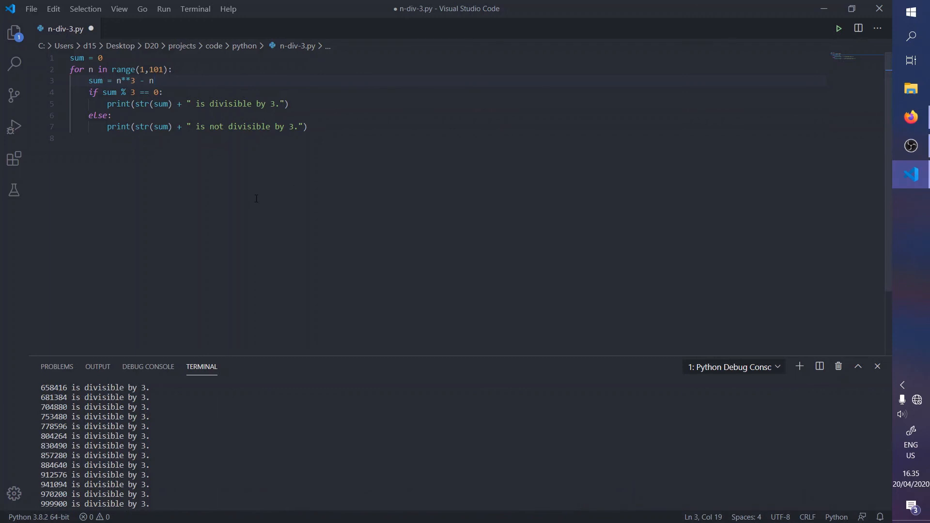